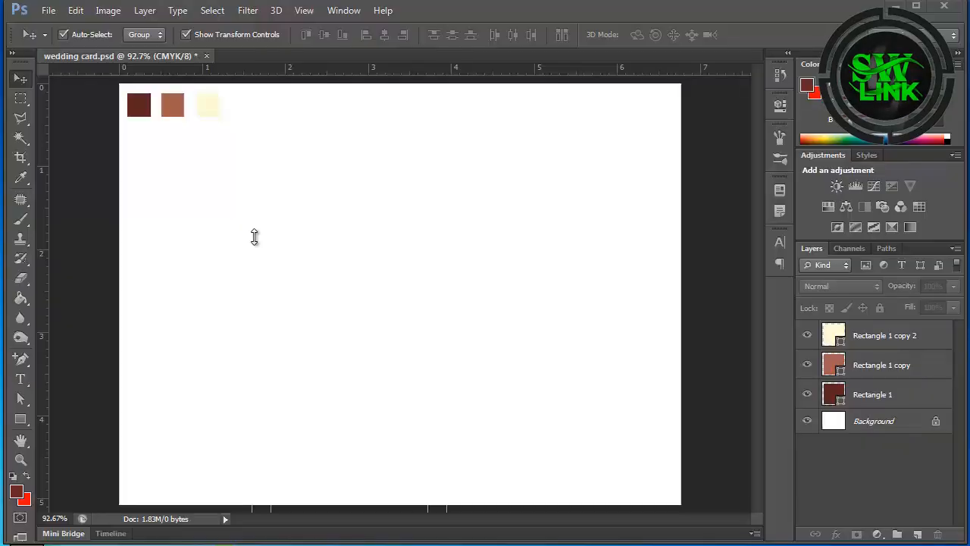
{"action": "mouse_move", "coordinate": [294, 173]}
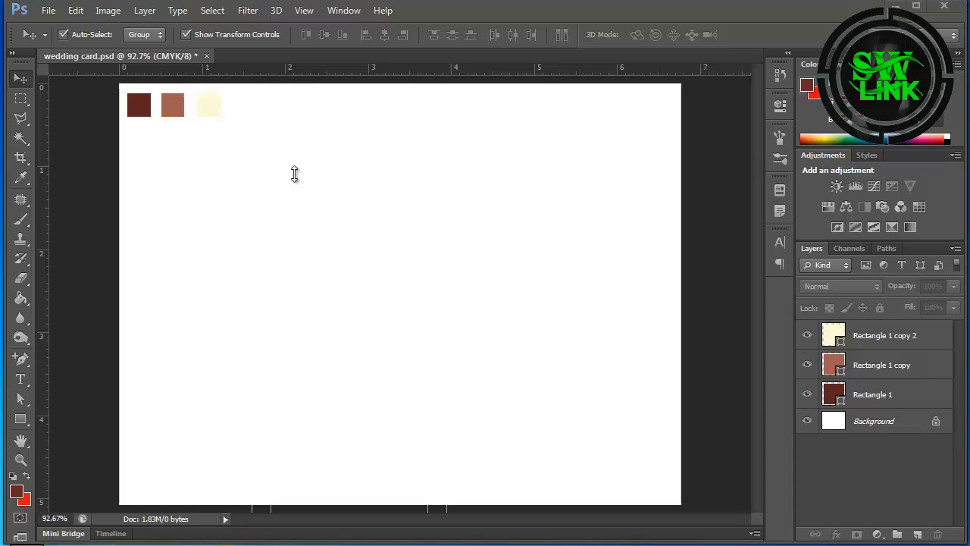
{"action": "mouse_move", "coordinate": [199, 156]}
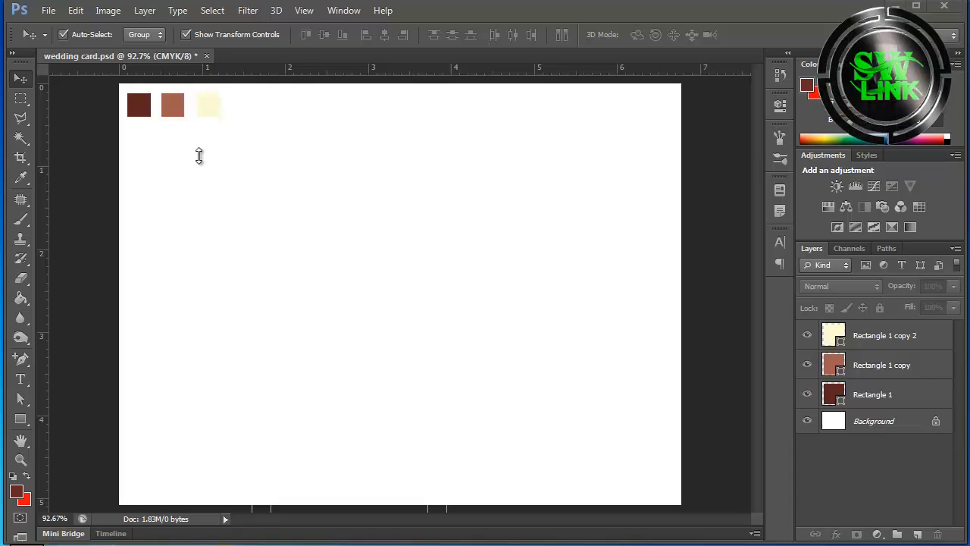
{"action": "mouse_move", "coordinate": [347, 232]}
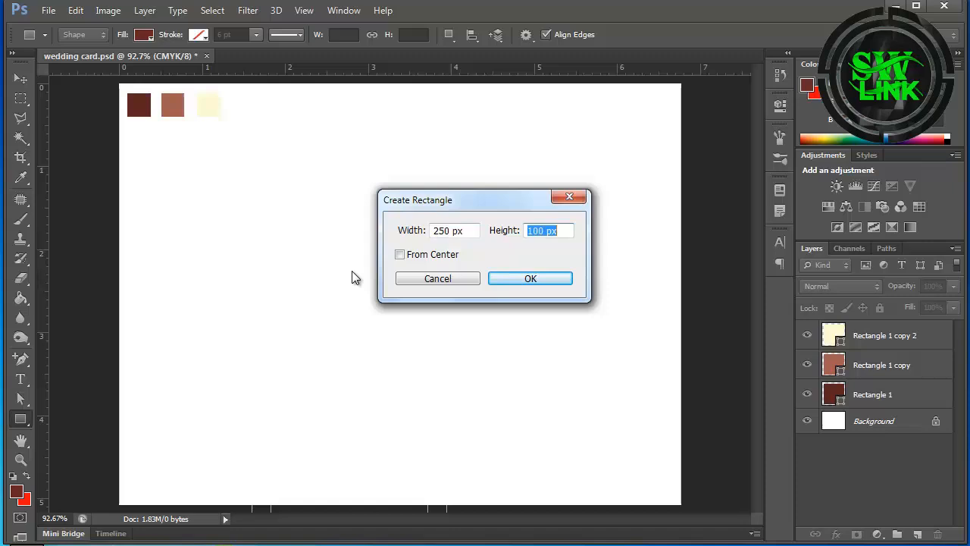
Step: Create a 250 by 500 px rectangle on the card canvas
{"action": "type", "text": "500"}
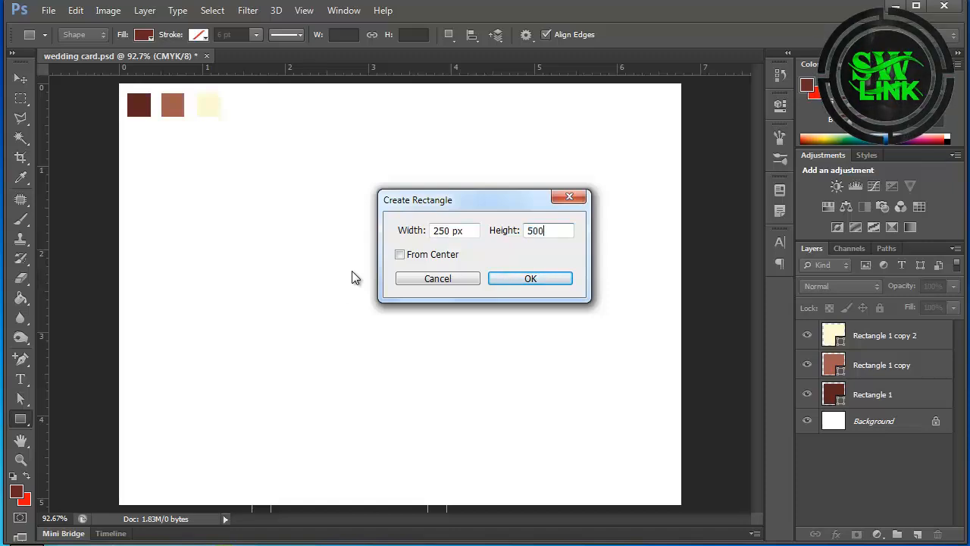
{"action": "left_click", "coordinate": [529, 278]}
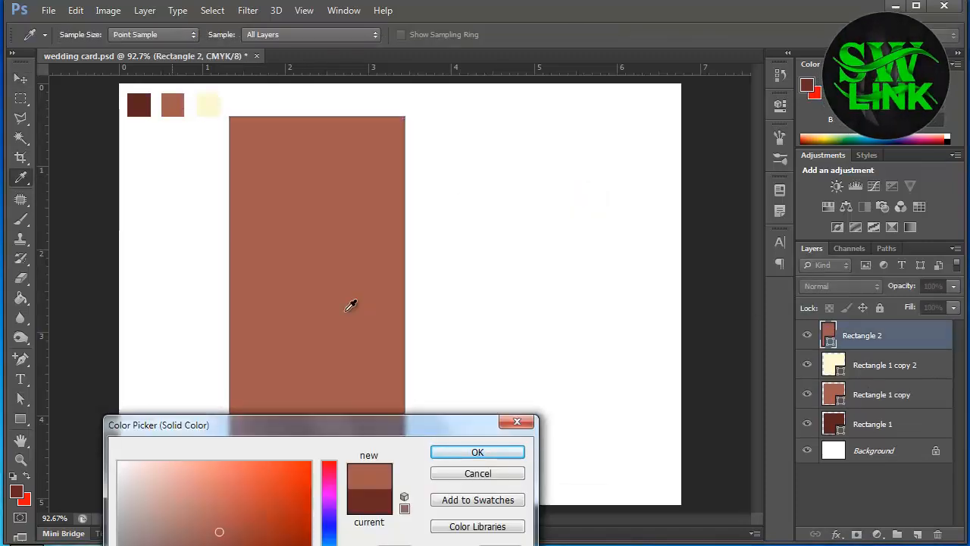
{"action": "left_click", "coordinate": [478, 452]}
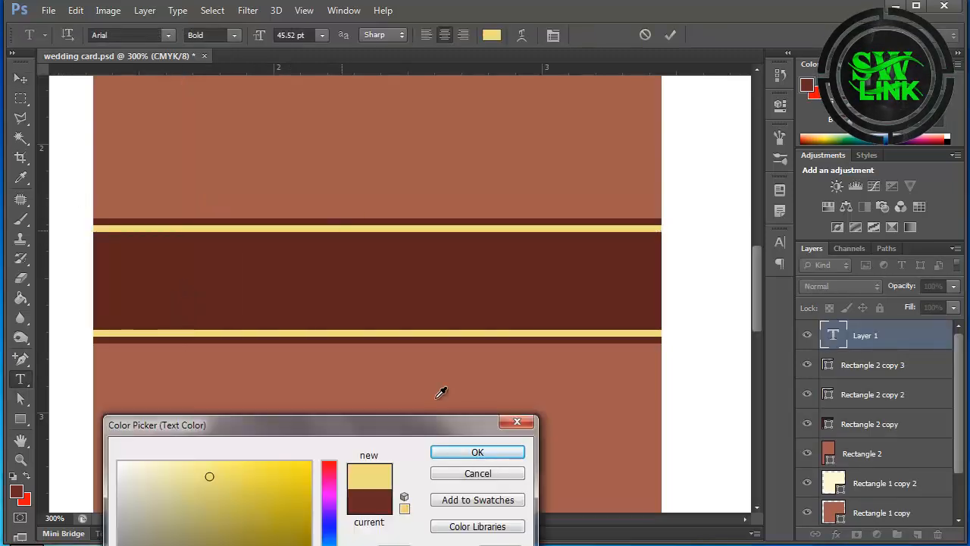
Step: Set the Arial Bold text colour to gold yellow
{"action": "left_click", "coordinate": [478, 452]}
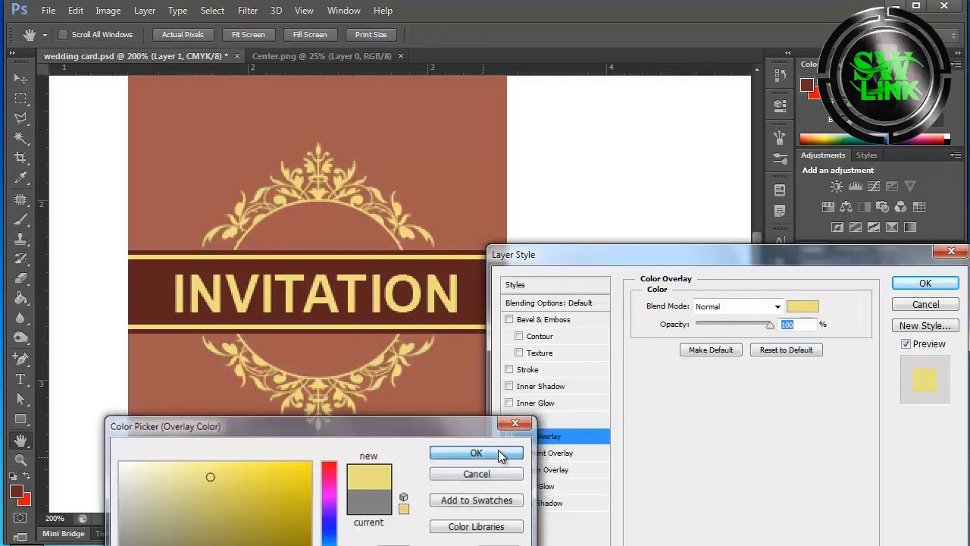
Step: Tint the Center.png ornament gold and give Rectangle 2 a paper Pattern Overlay
{"action": "left_click", "coordinate": [476, 452]}
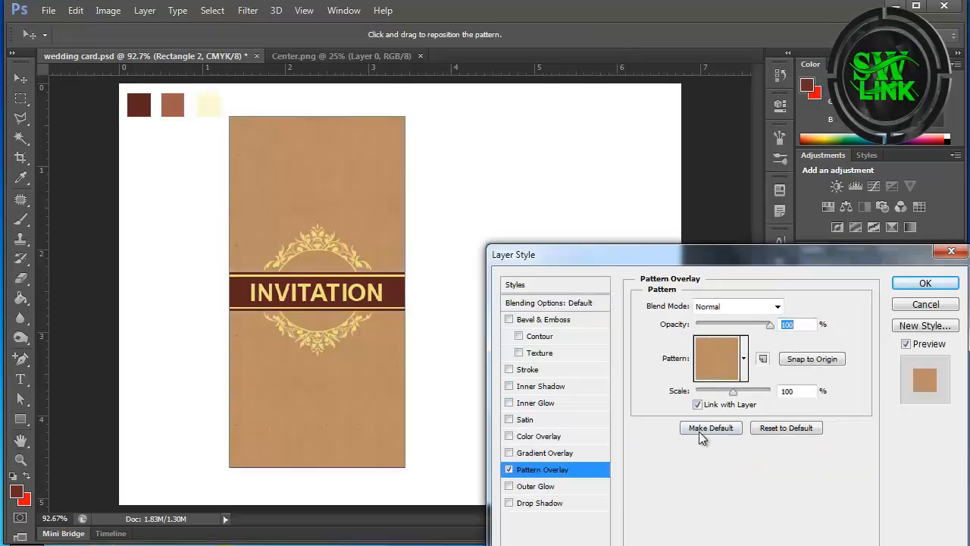
{"action": "left_click", "coordinate": [924, 283]}
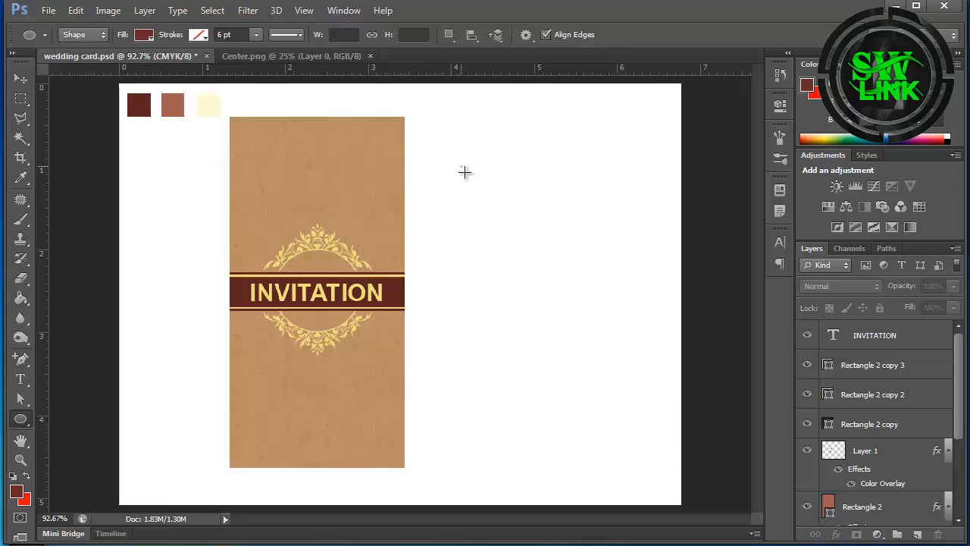